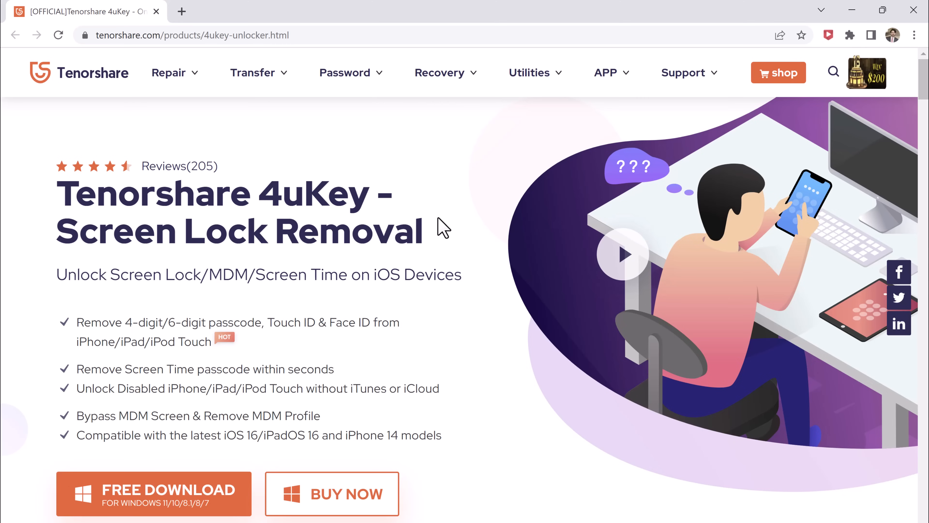
mouse_move(227, 304)
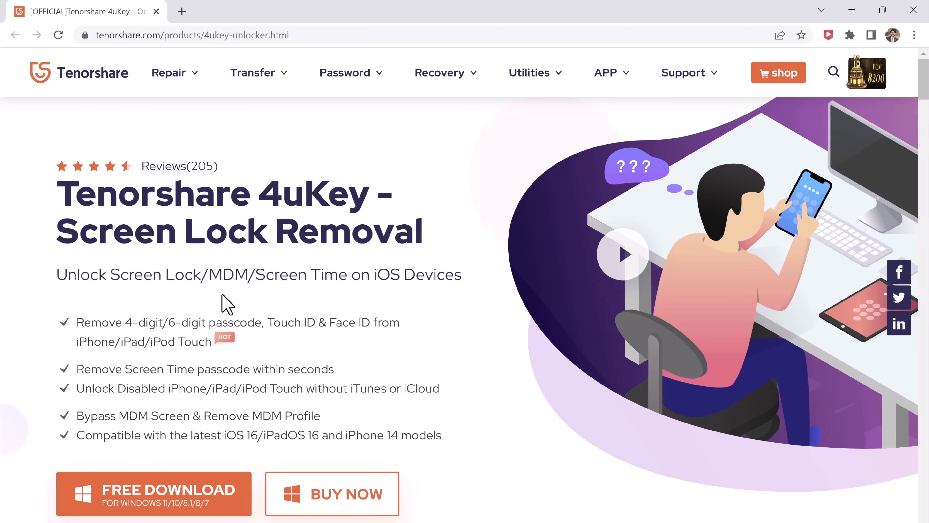
Step: Start the Unlock iOS Screen feature to reach the Remove Screen Lock page for the iPhone 8
scroll(down, 3)
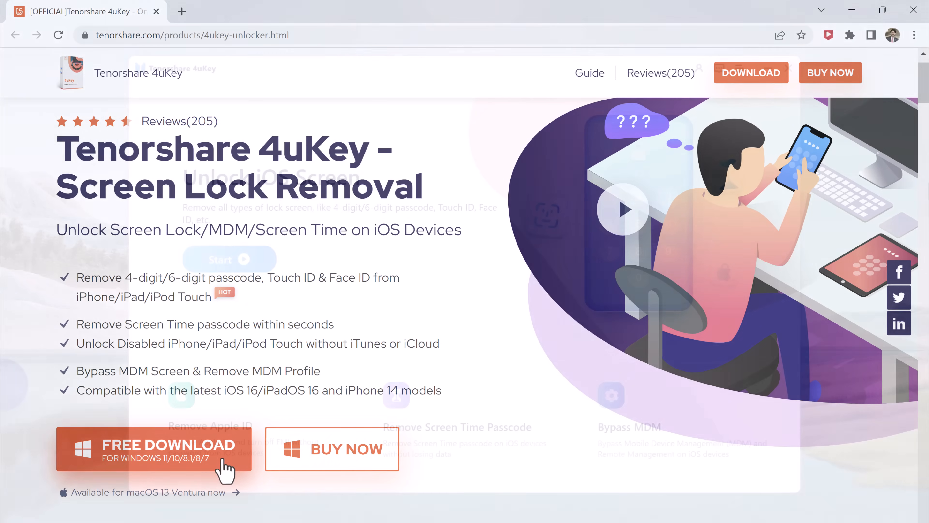
click(153, 448)
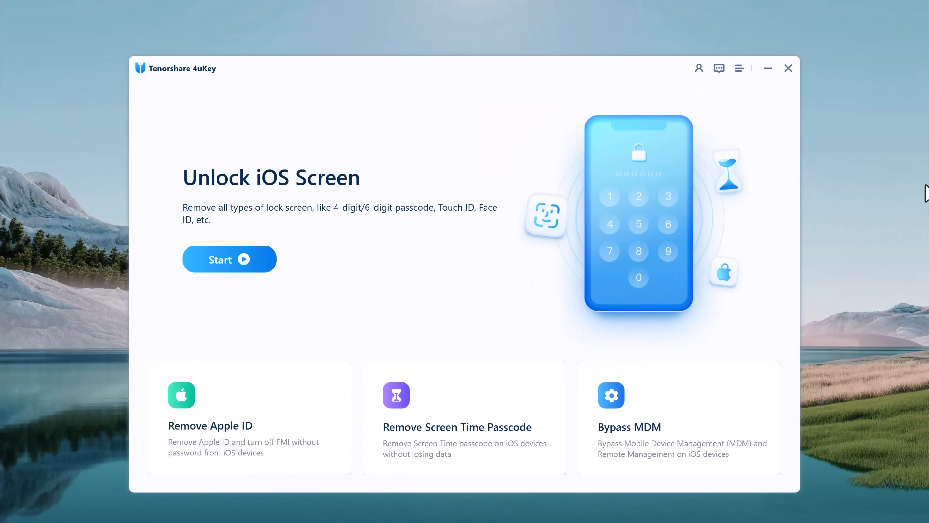
mouse_move(508, 260)
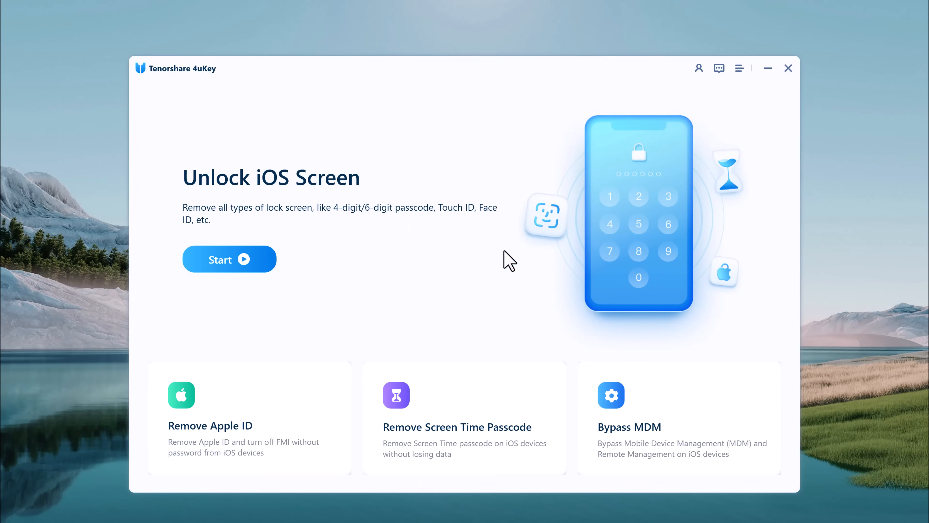
mouse_move(307, 198)
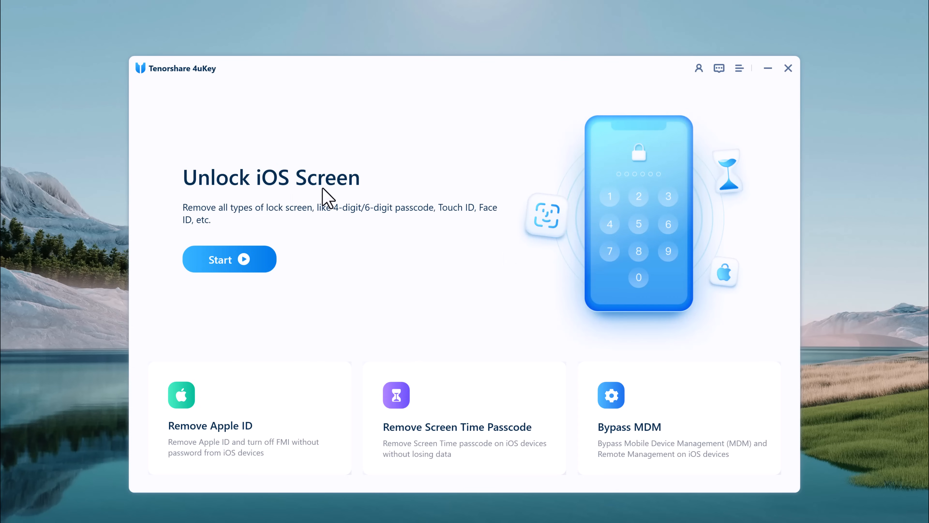
mouse_move(444, 225)
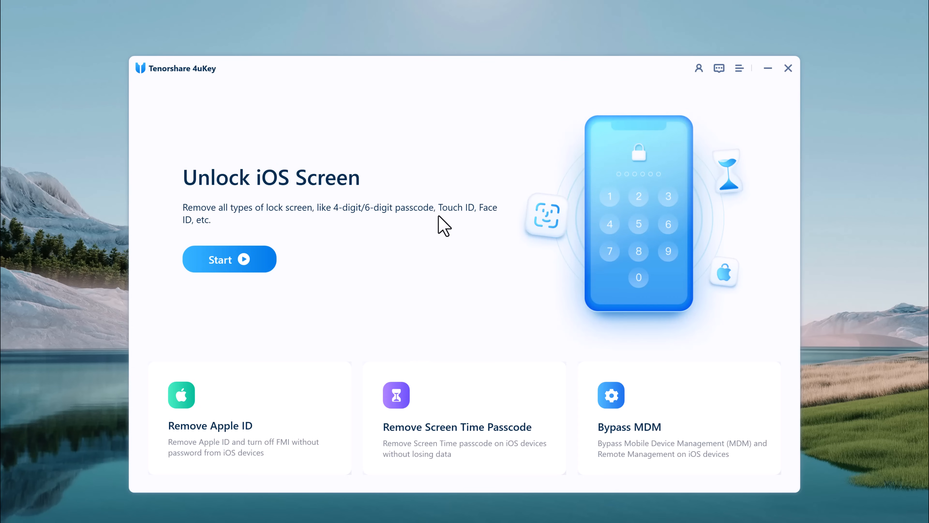
mouse_move(290, 417)
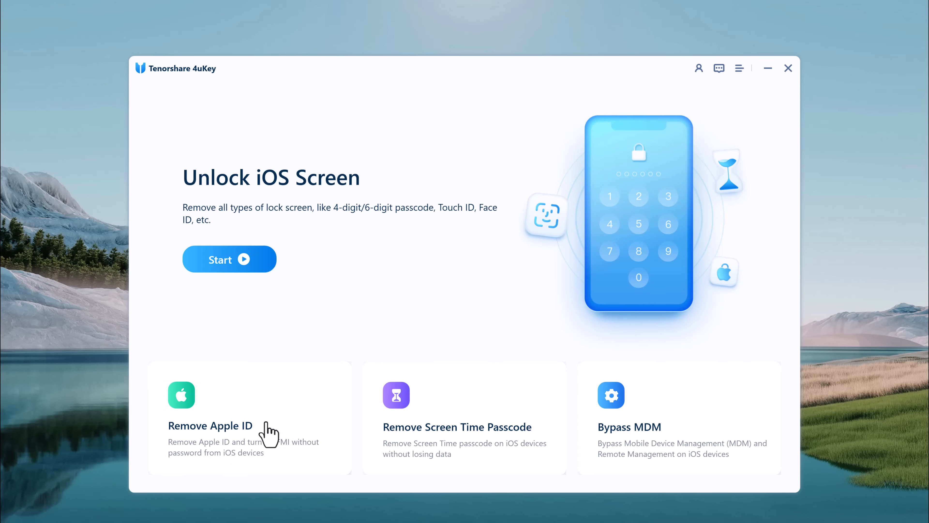
mouse_move(464, 417)
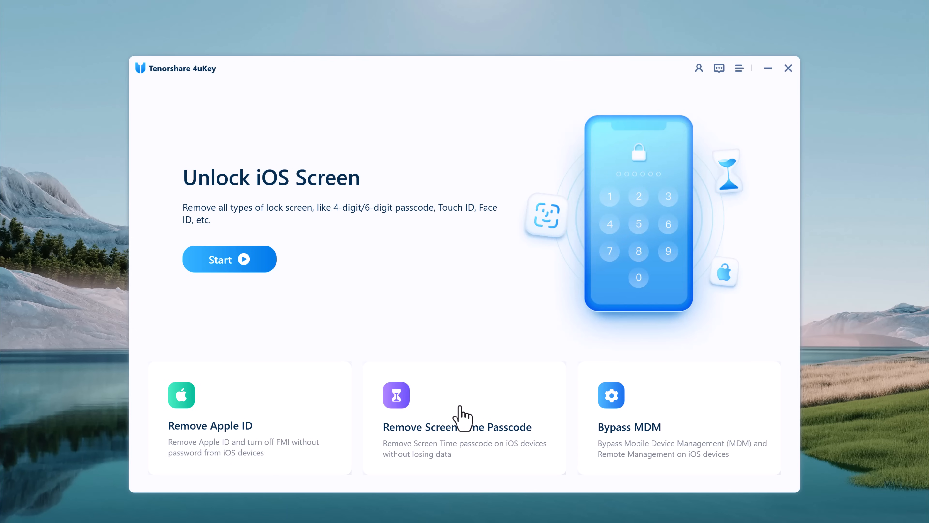
mouse_move(535, 424)
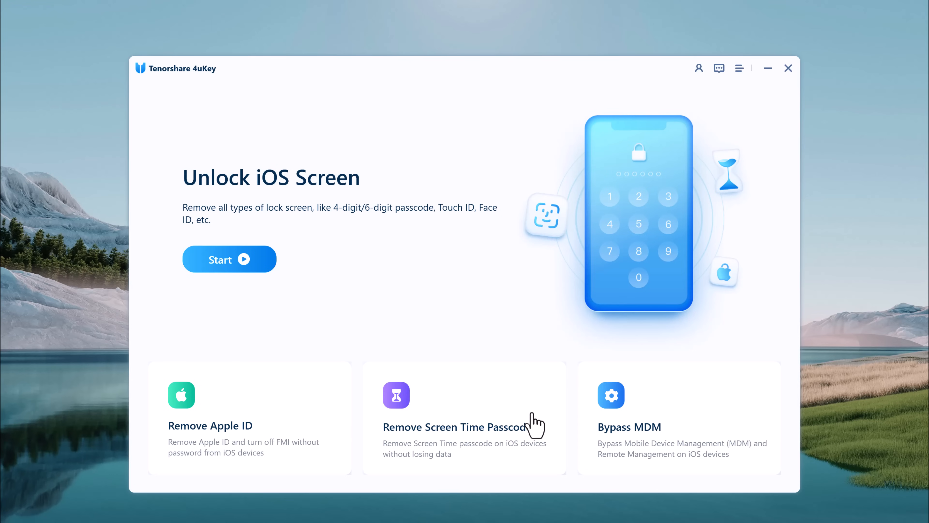
mouse_move(643, 412)
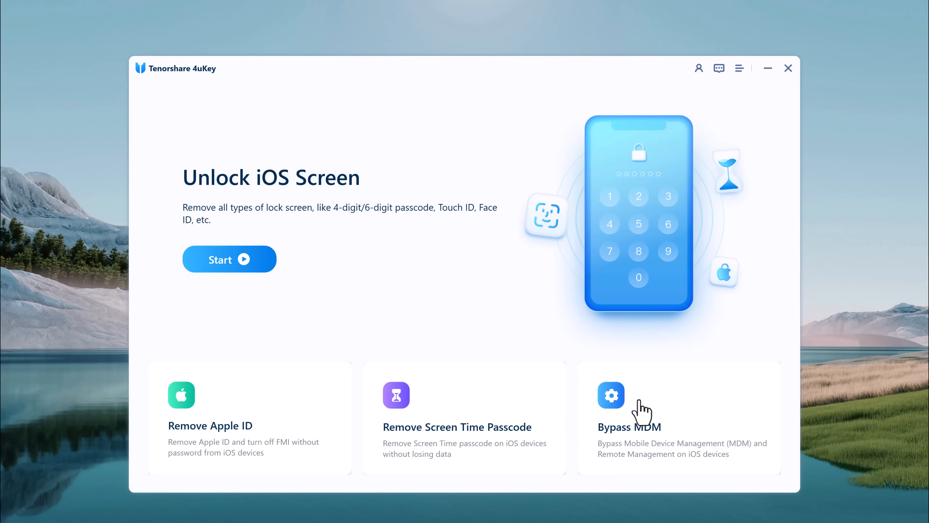
mouse_move(686, 418)
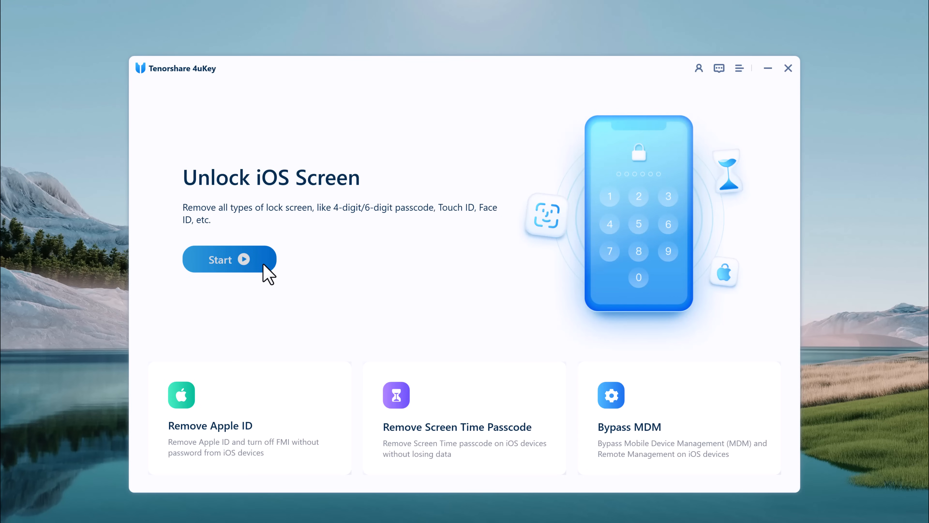
click(229, 259)
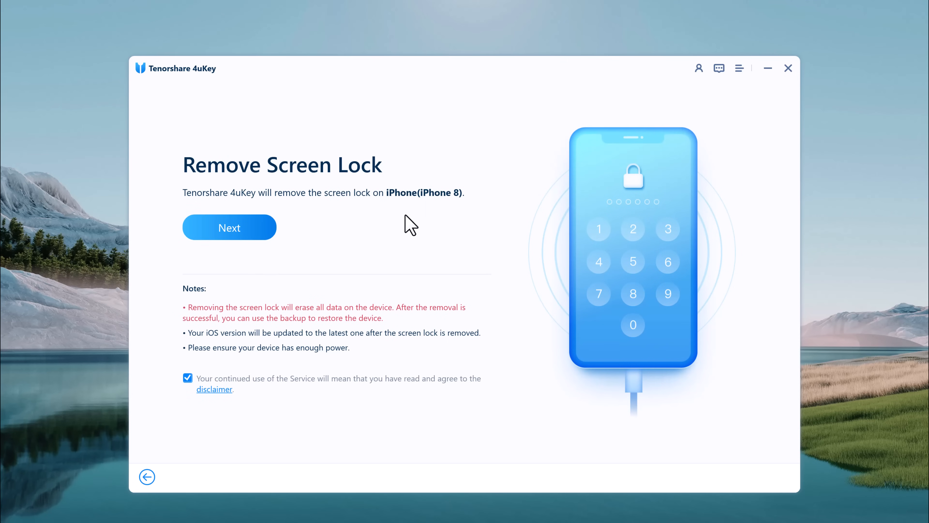
mouse_move(347, 250)
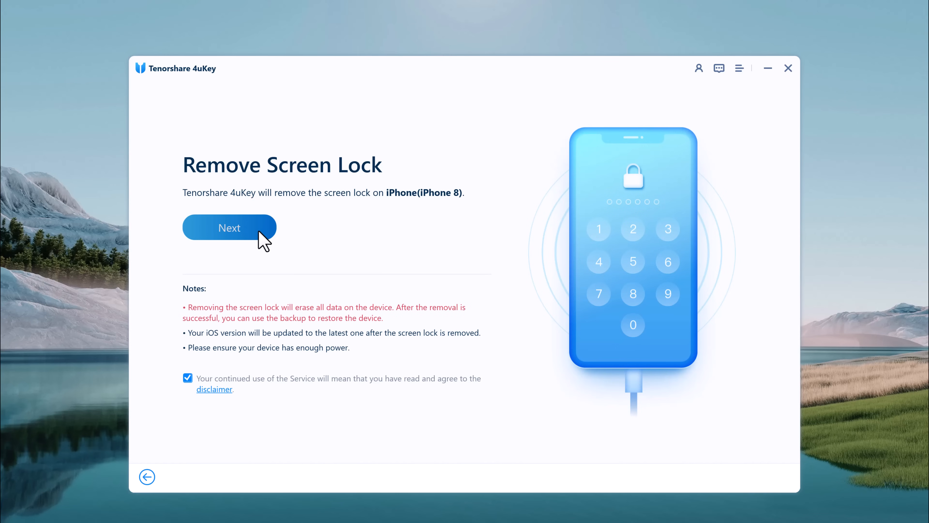
mouse_move(269, 240)
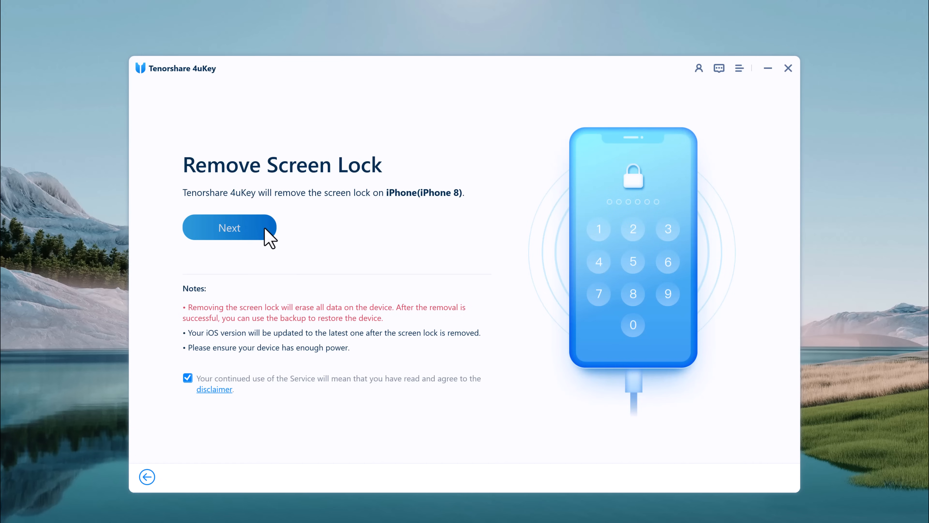
Step: Continue from Remove Screen Lock to the Download the Matching Firmware page for iPhone 8, iOS 16.5
click(229, 228)
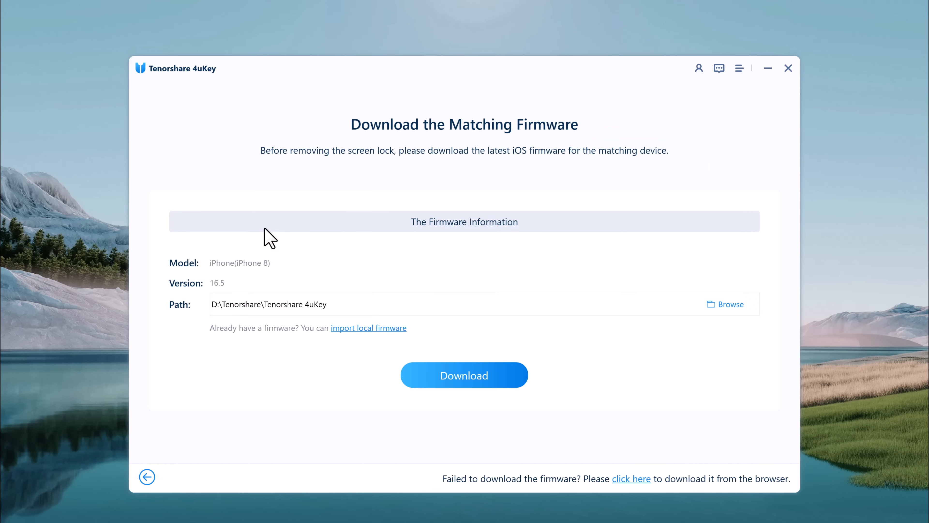
mouse_move(264, 281)
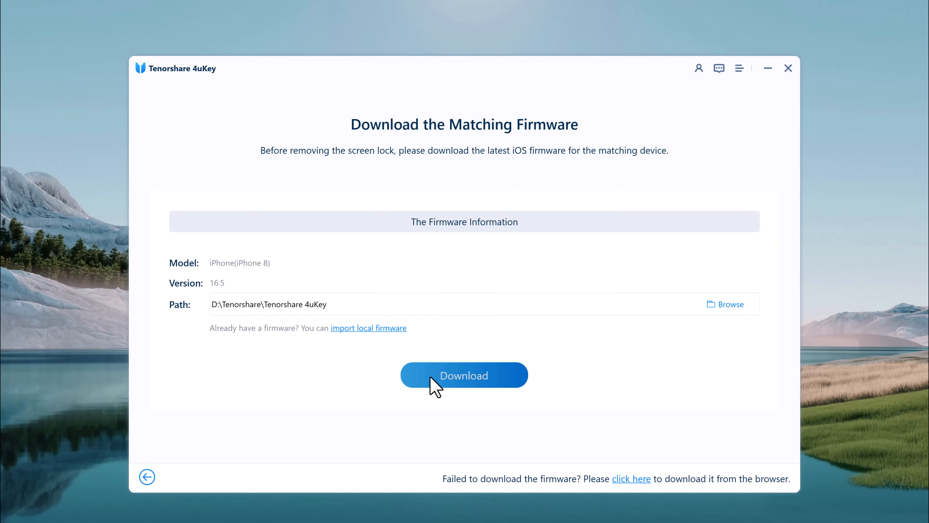
Step: Download the iOS 16.5 firmware, then start removing the iPhone 8 screen lock
click(464, 374)
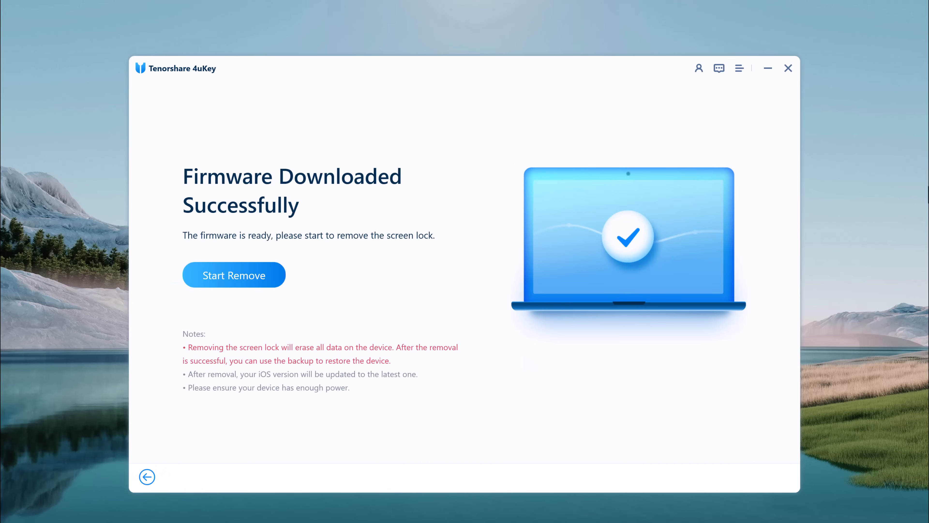
mouse_move(262, 237)
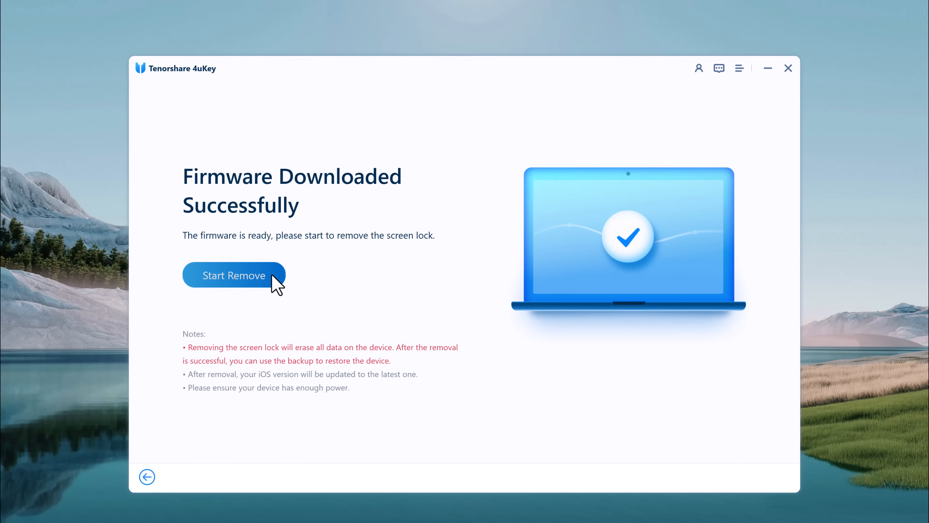
click(234, 275)
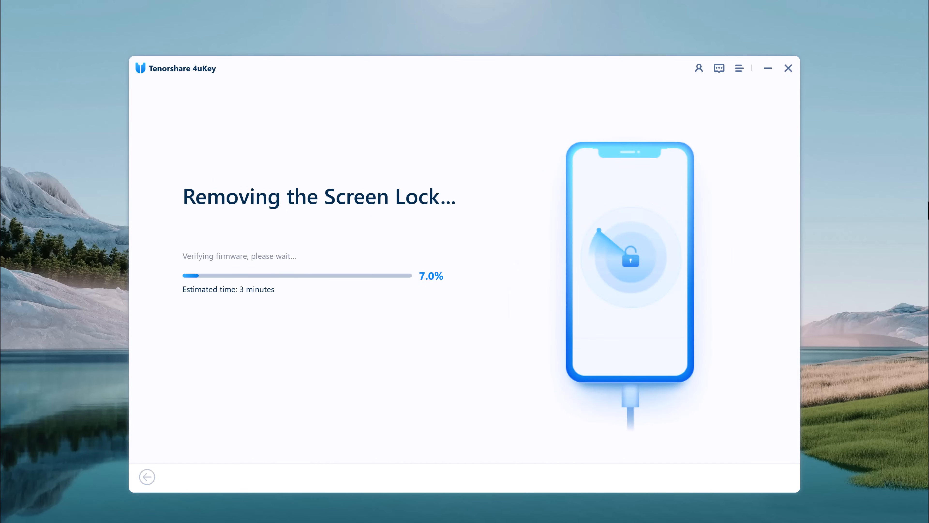